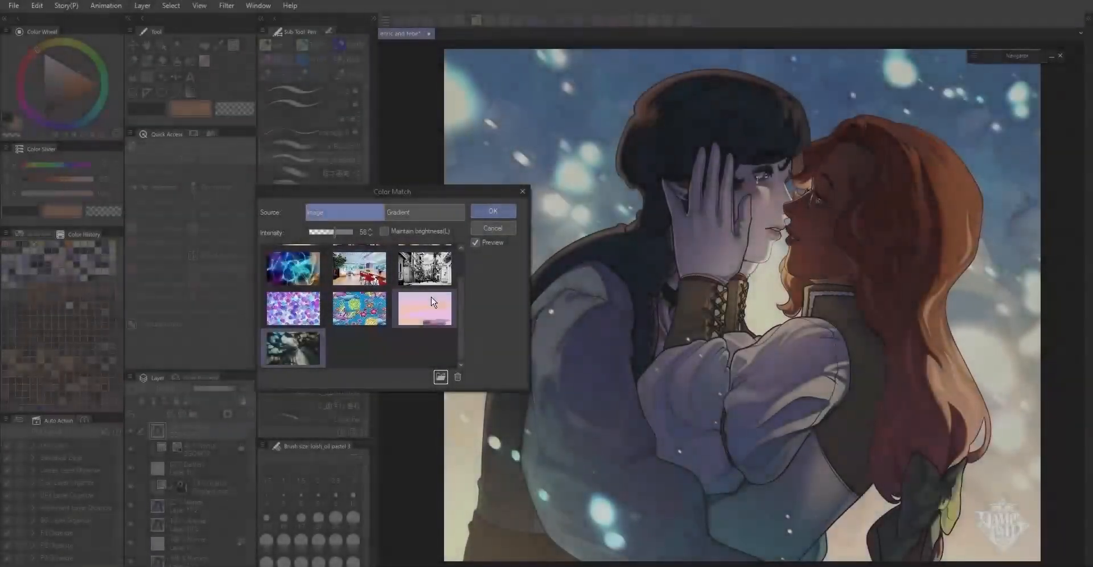
Match the illustration's colours to a blue-to-pink gradient source with Maintain brightness on, and apply it
click(425, 213)
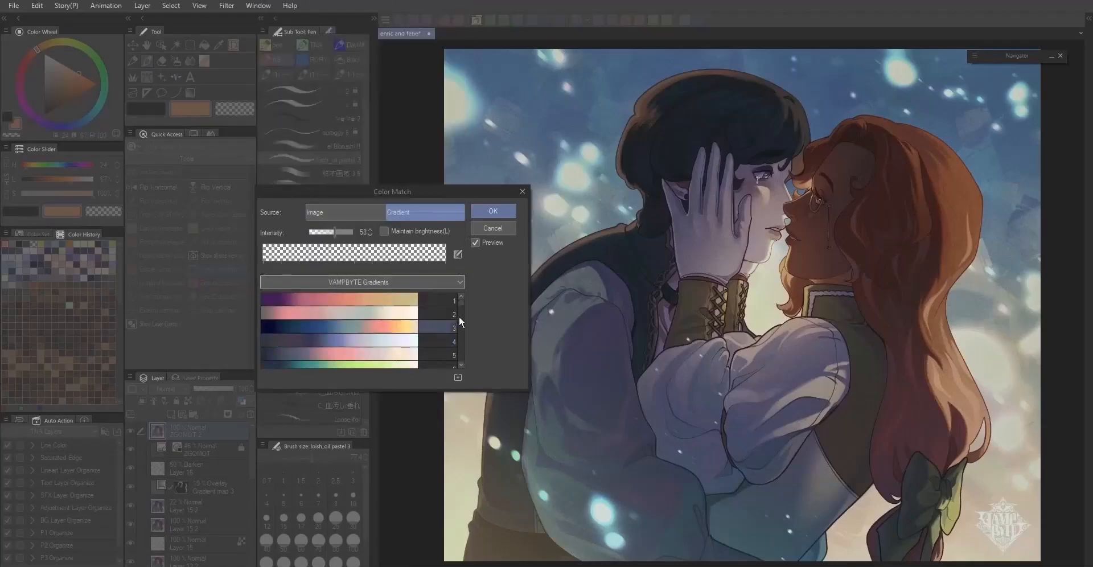
scroll(down, 3)
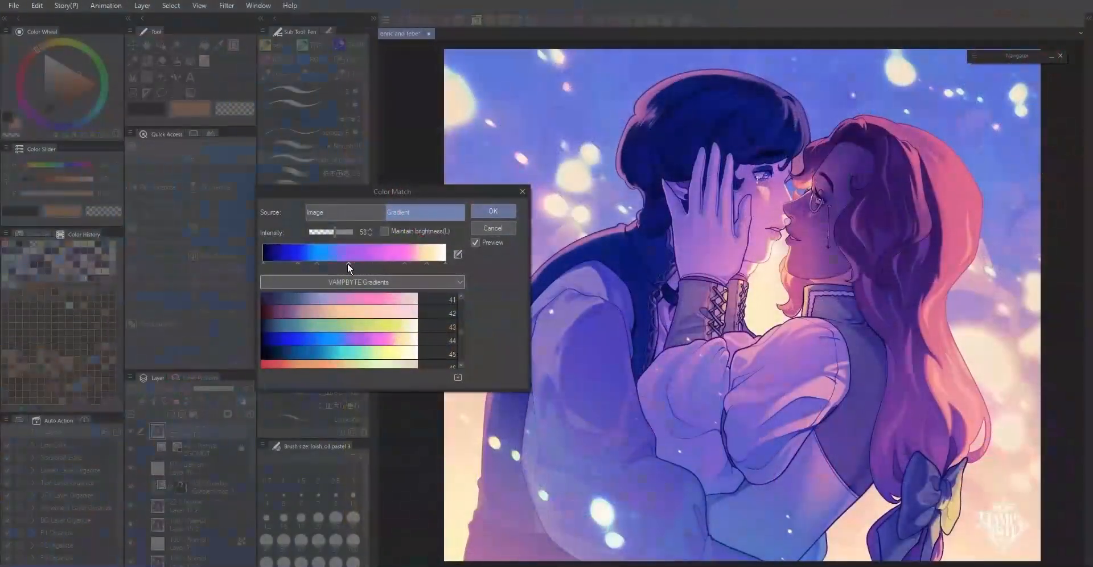
click(384, 231)
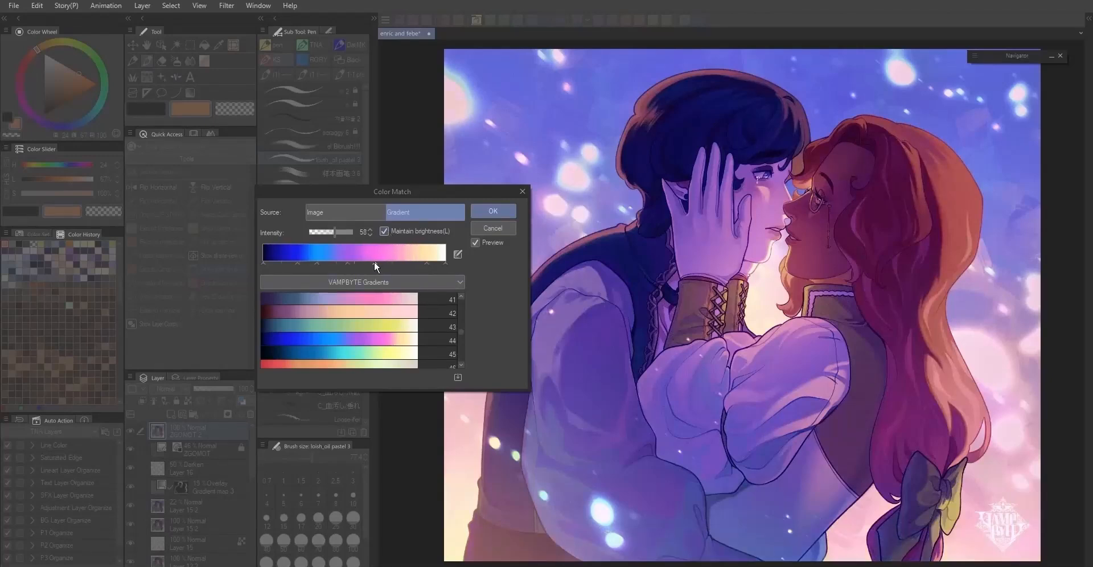
click(385, 231)
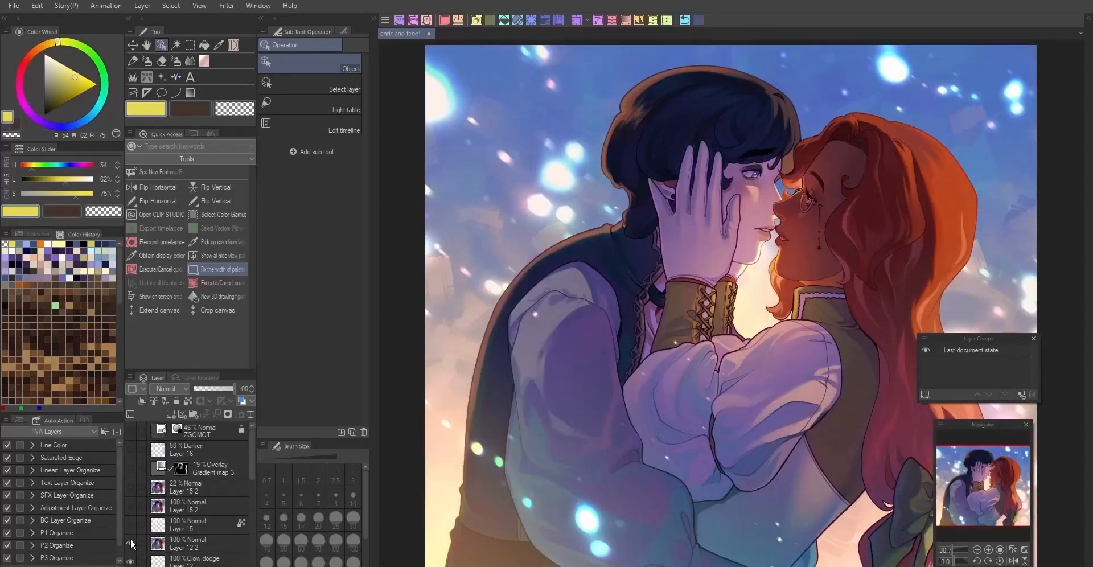
Bring up the Layer Comps panel from the Window menu
scroll(down, 3)
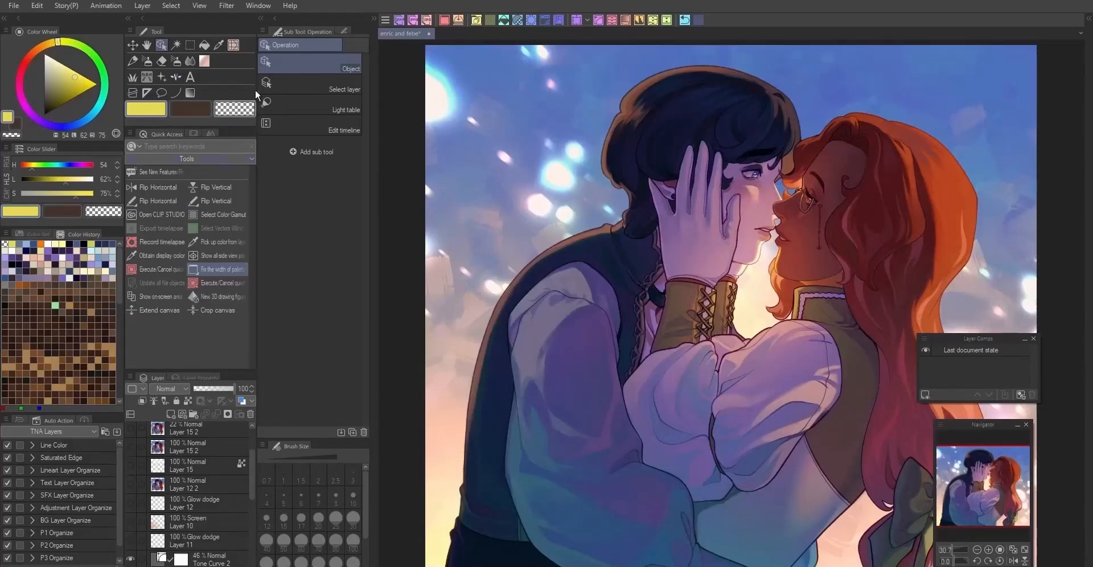
click(258, 6)
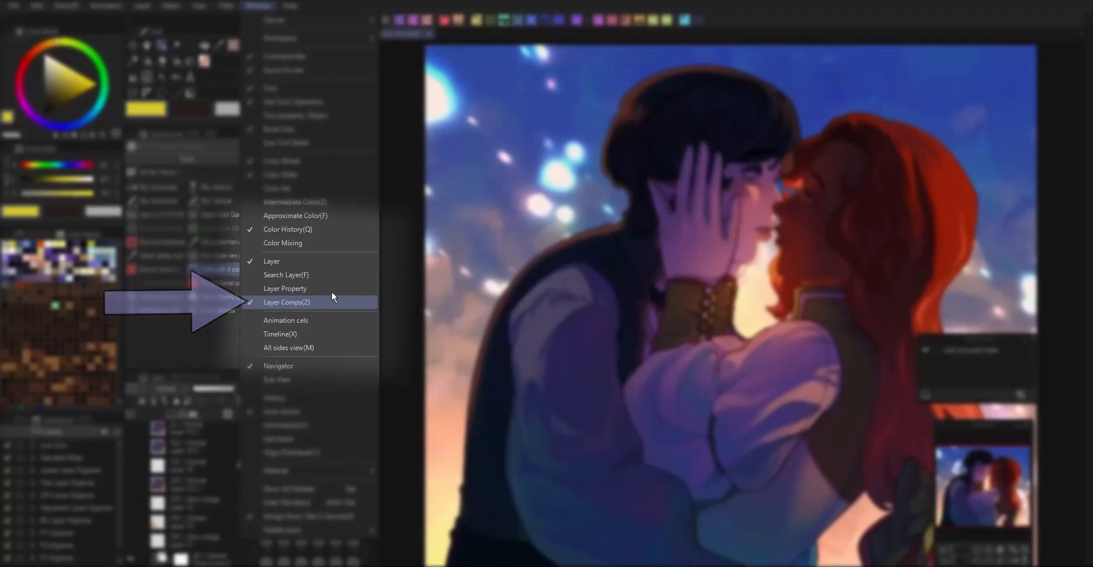
click(287, 301)
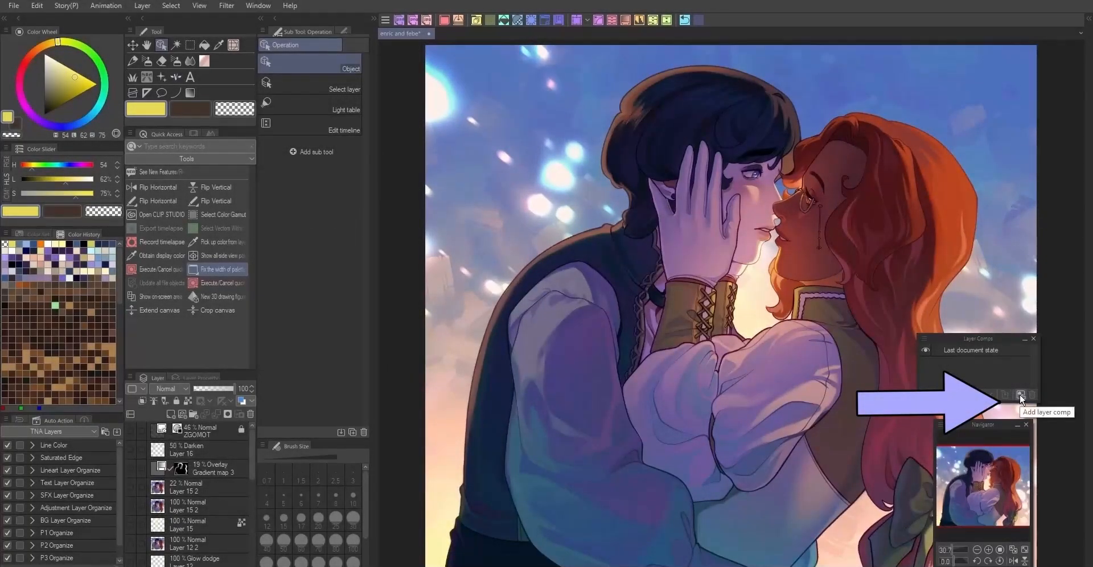
Create Layer Comp 1 from the current layers and switch the canvas to it
click(1021, 395)
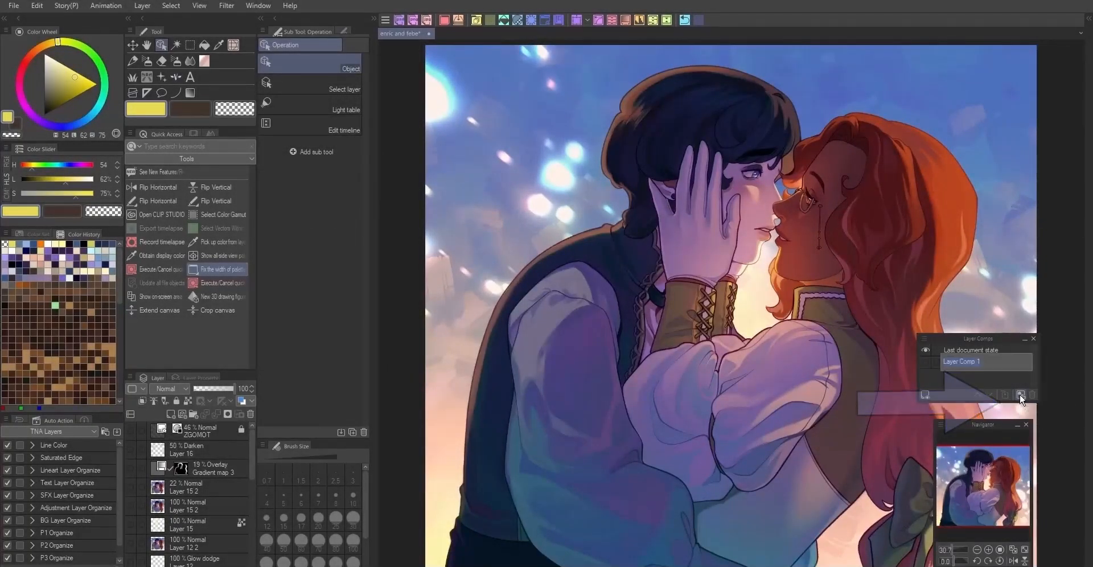
click(926, 363)
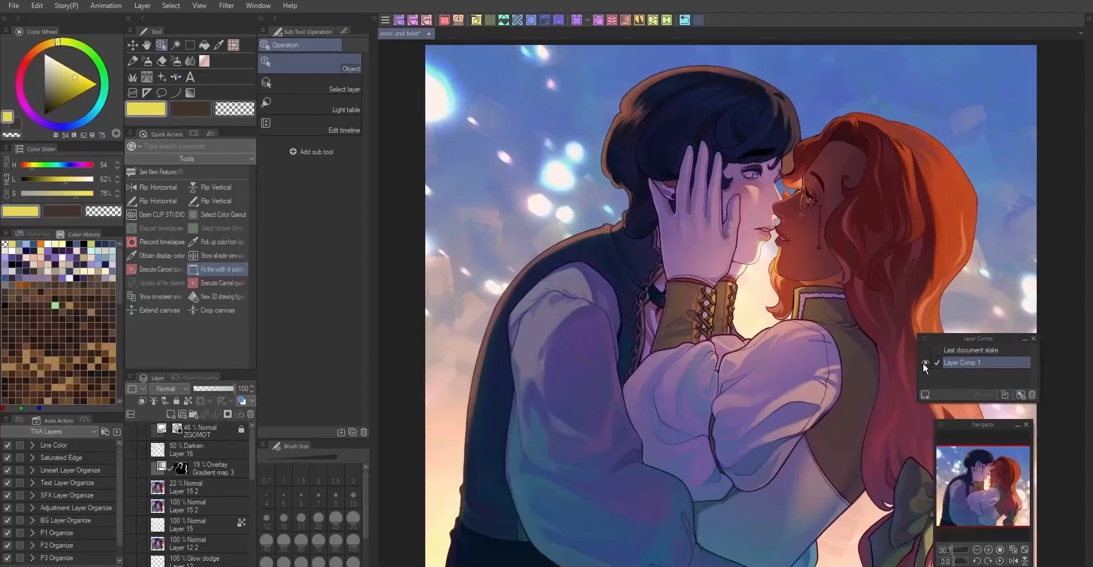
click(926, 351)
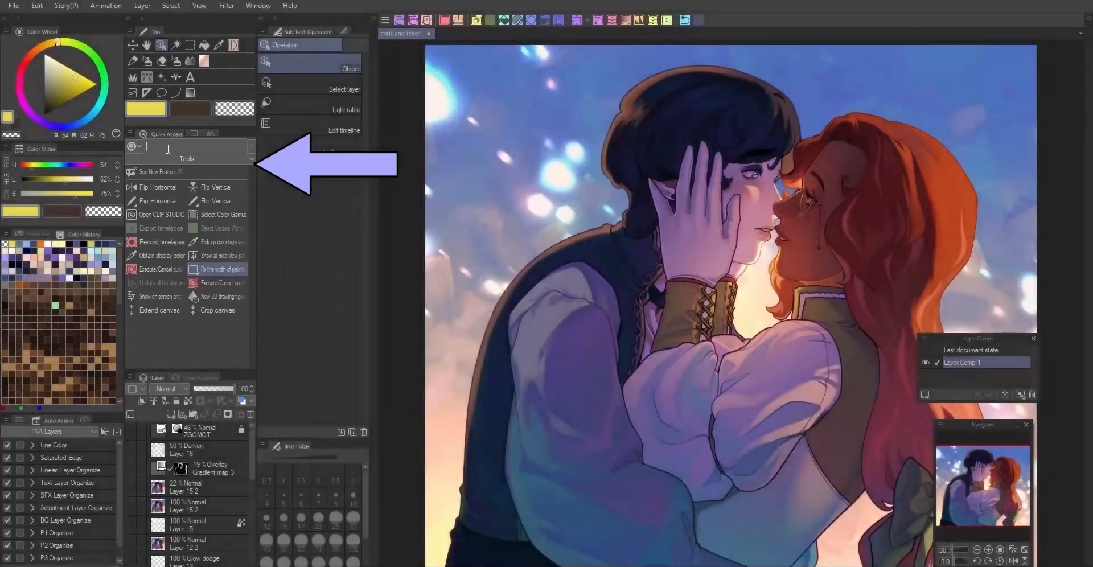
Search Quick Access for 'Layer Comp' and add the show/hide Layer Comps command, then test it
text(reco)
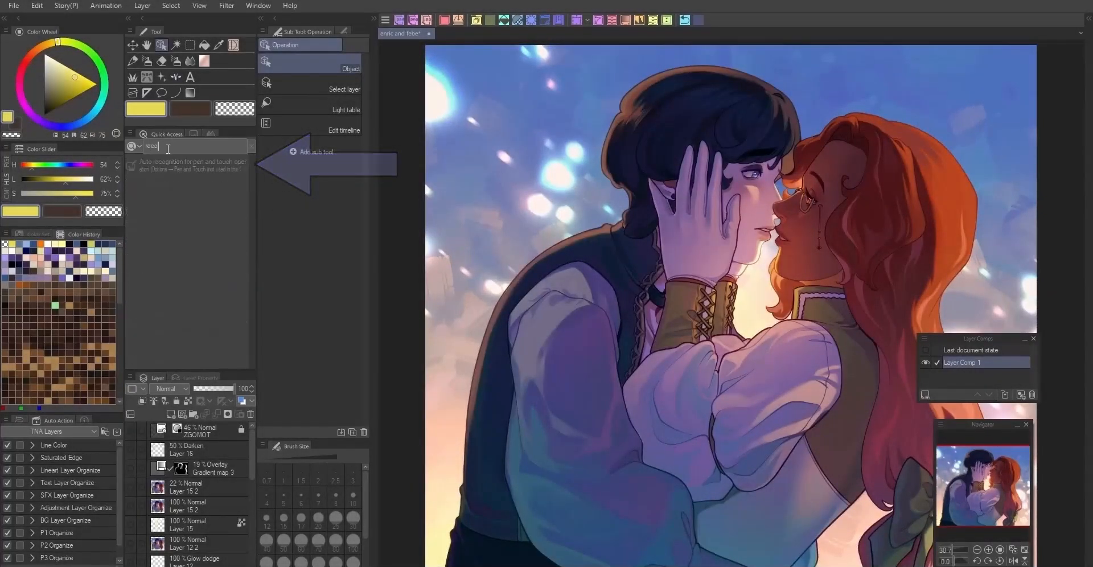
text(Layer Comp)
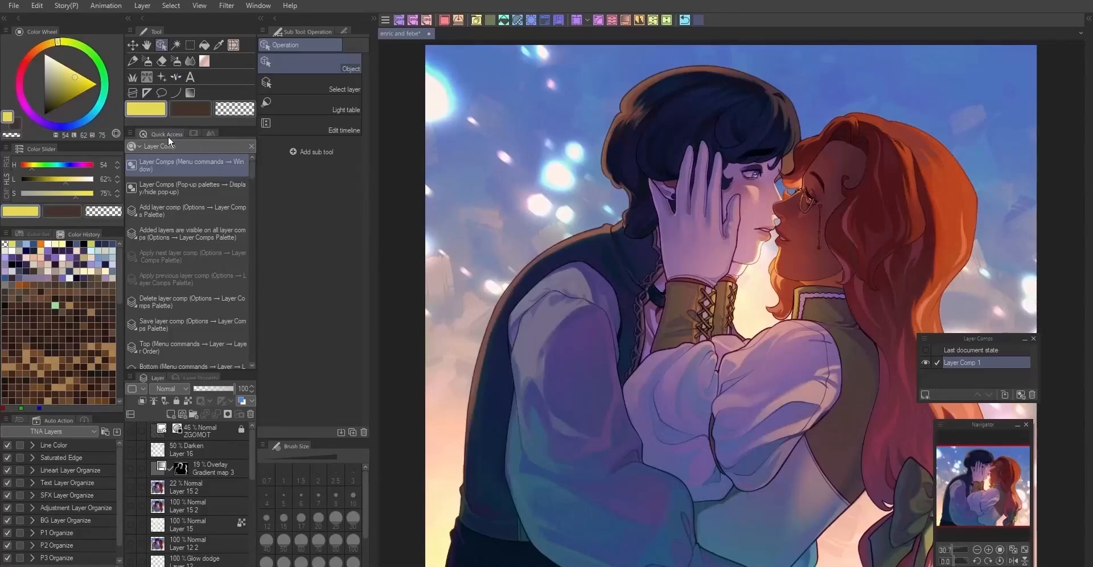
mouse_move(250, 147)
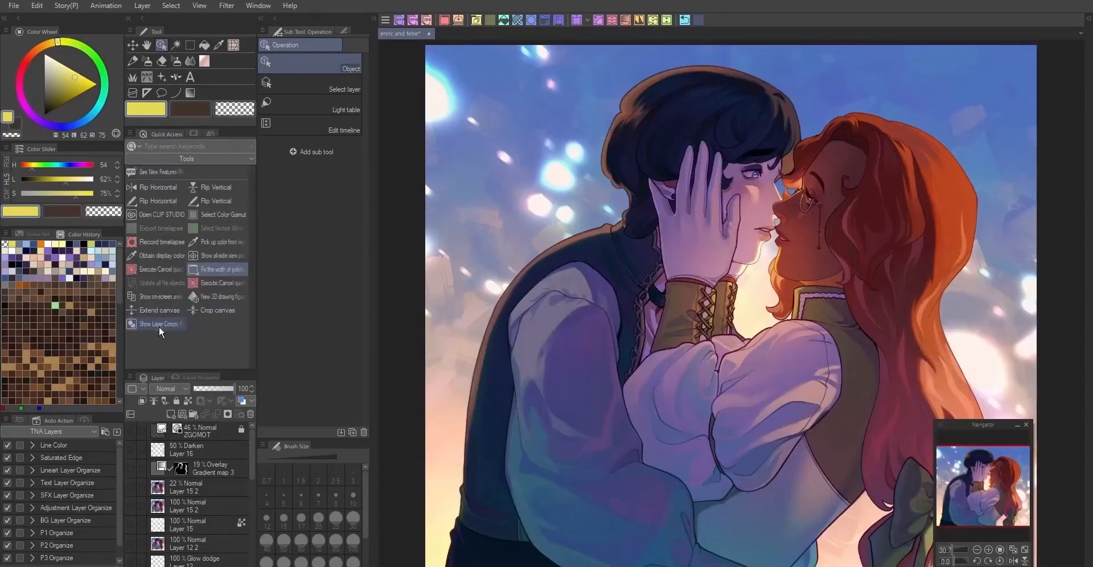
click(153, 325)
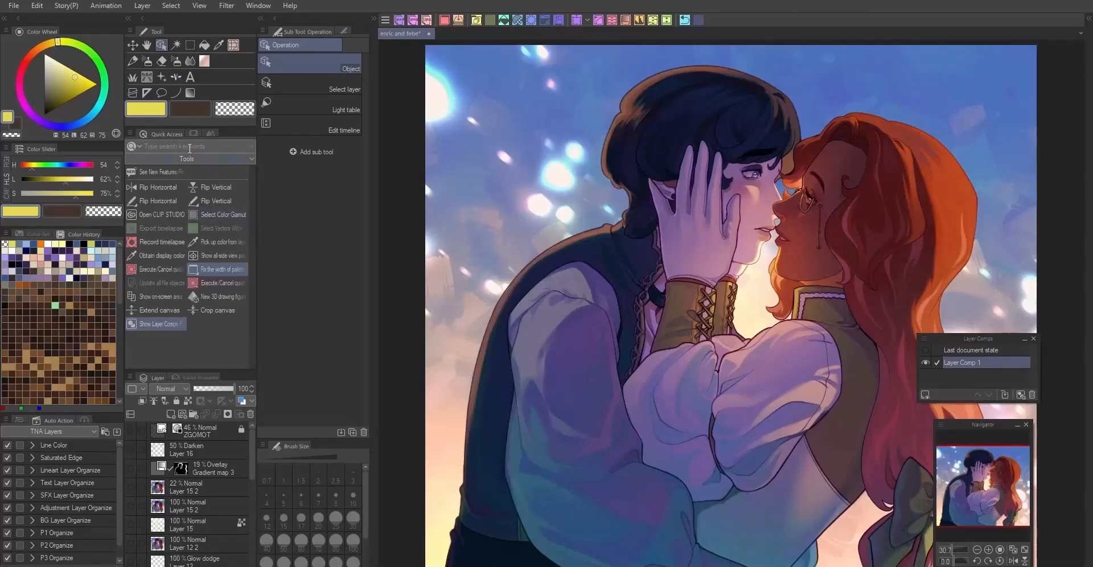
Start another Quick Access command search for 'VP Oil'
click(188, 147)
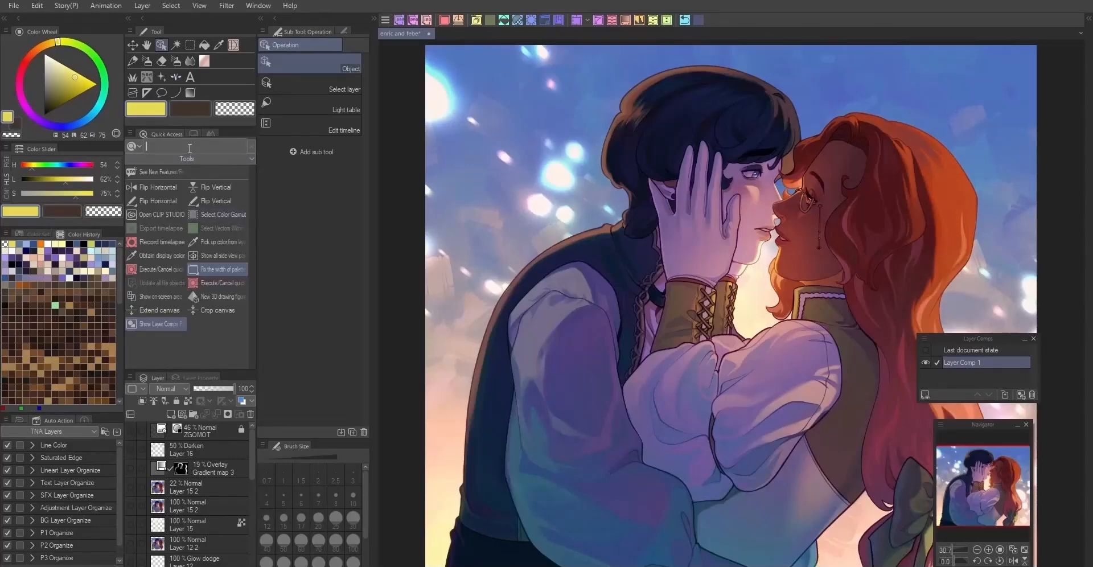
text(VP Oil)
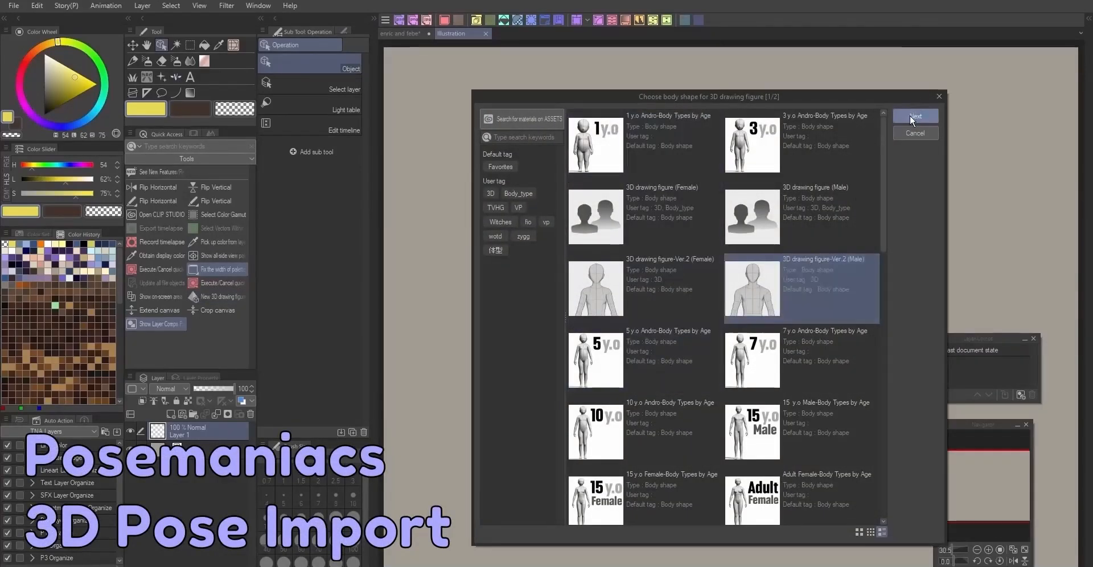
Proceed from the Ver.2 male body shape to the figure's pose choices
click(916, 117)
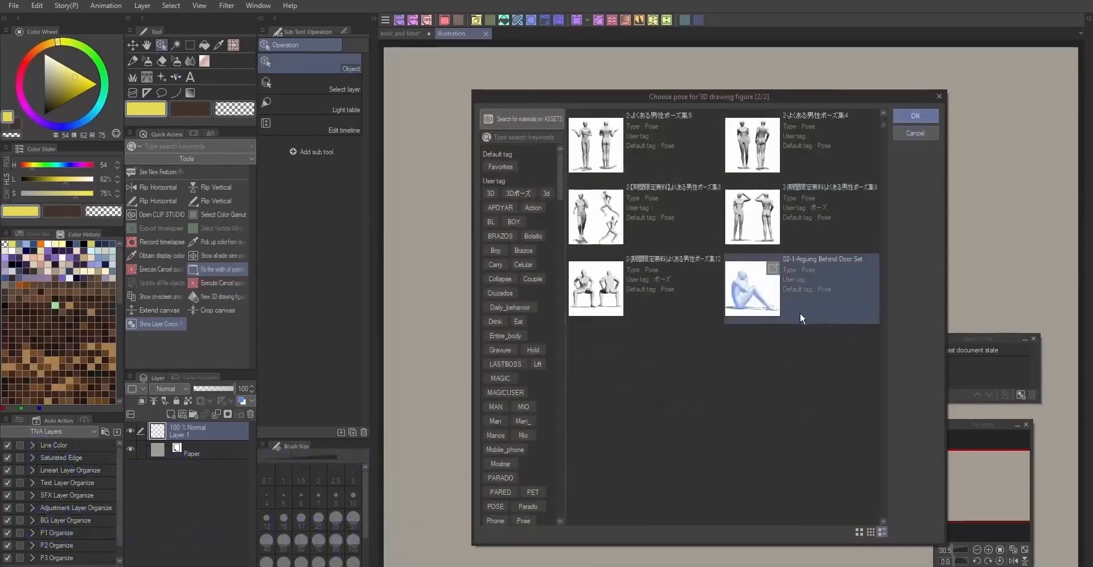
scroll(down, 3)
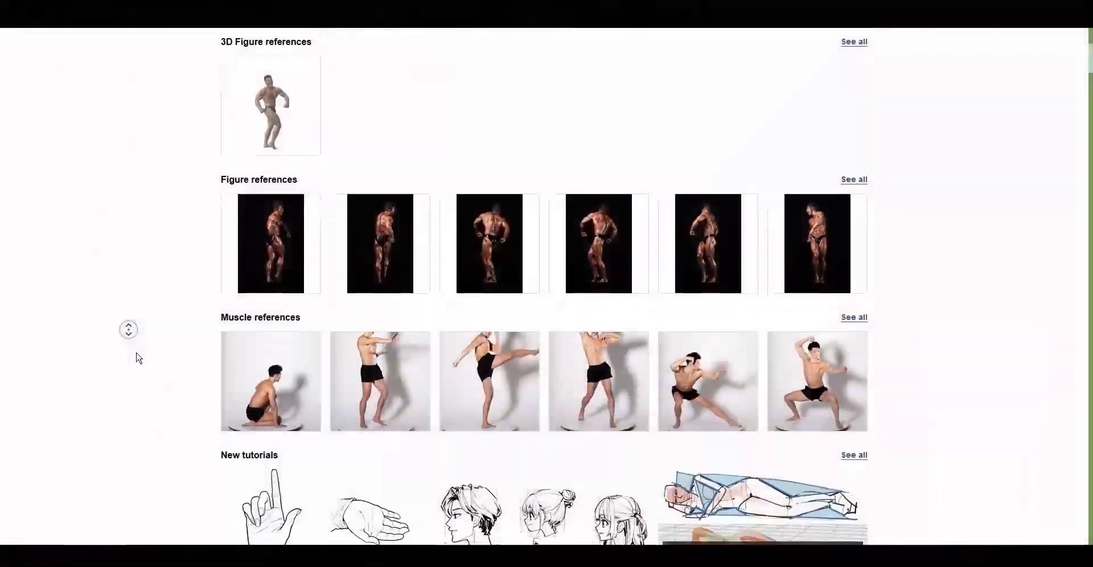
Browse the Posemaniacs home page and switch to the Search gallery of poses
scroll(down, 3)
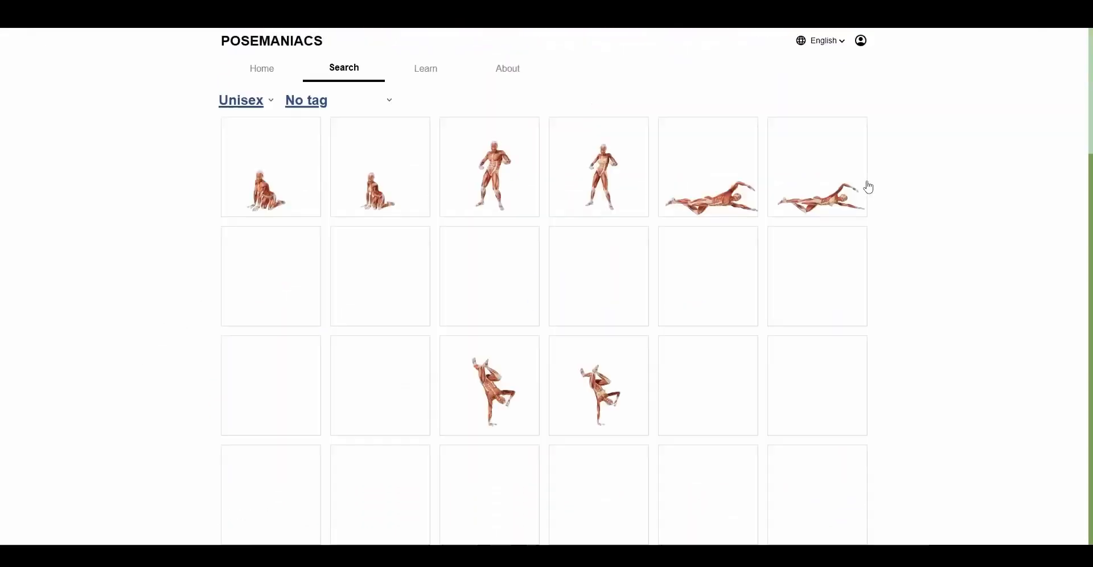
click(271, 167)
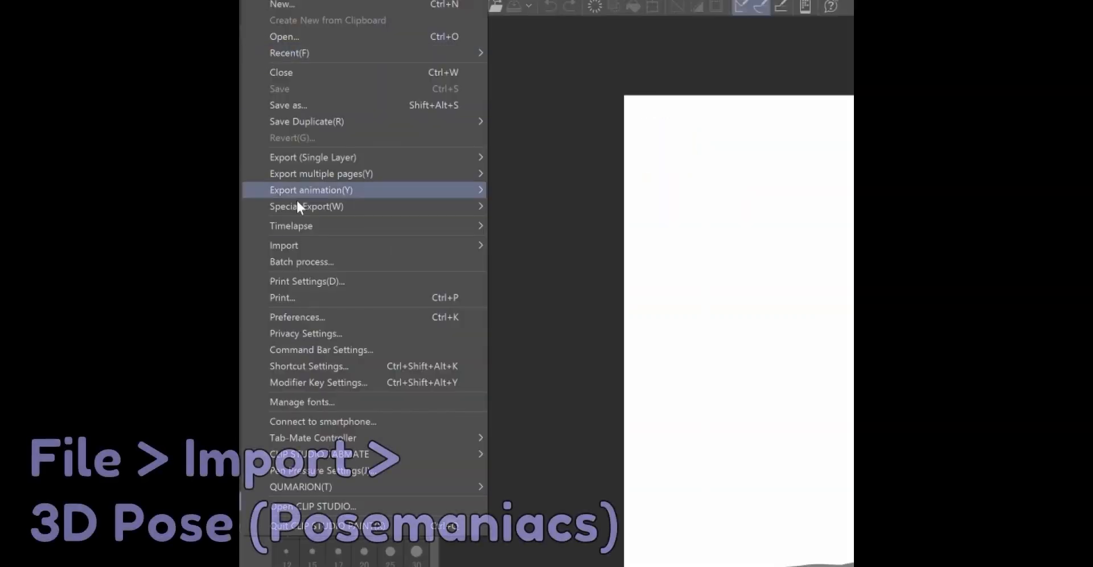
mouse_move(283, 246)
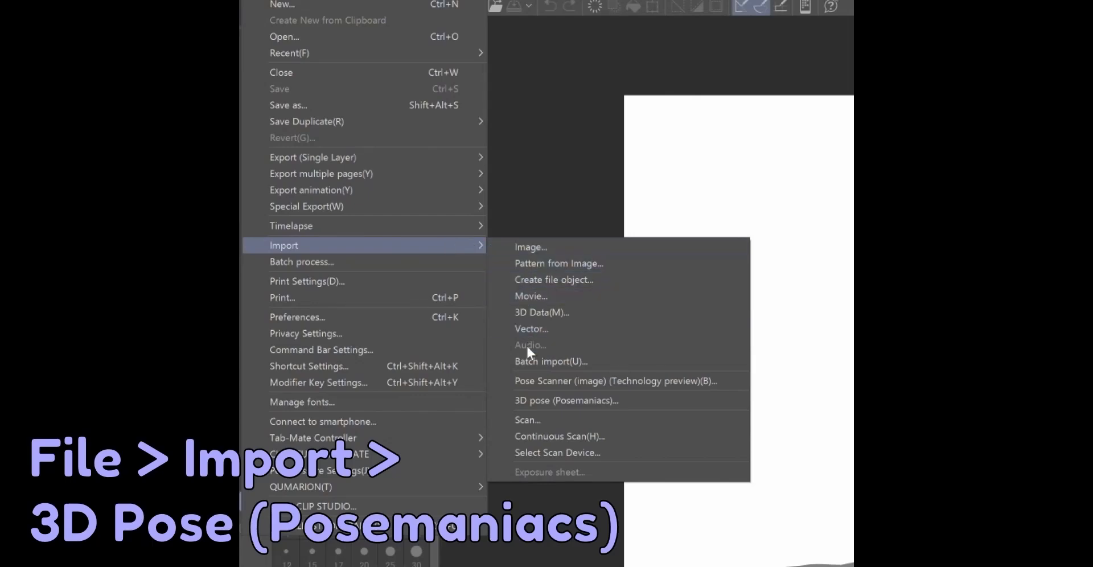
mouse_move(537, 406)
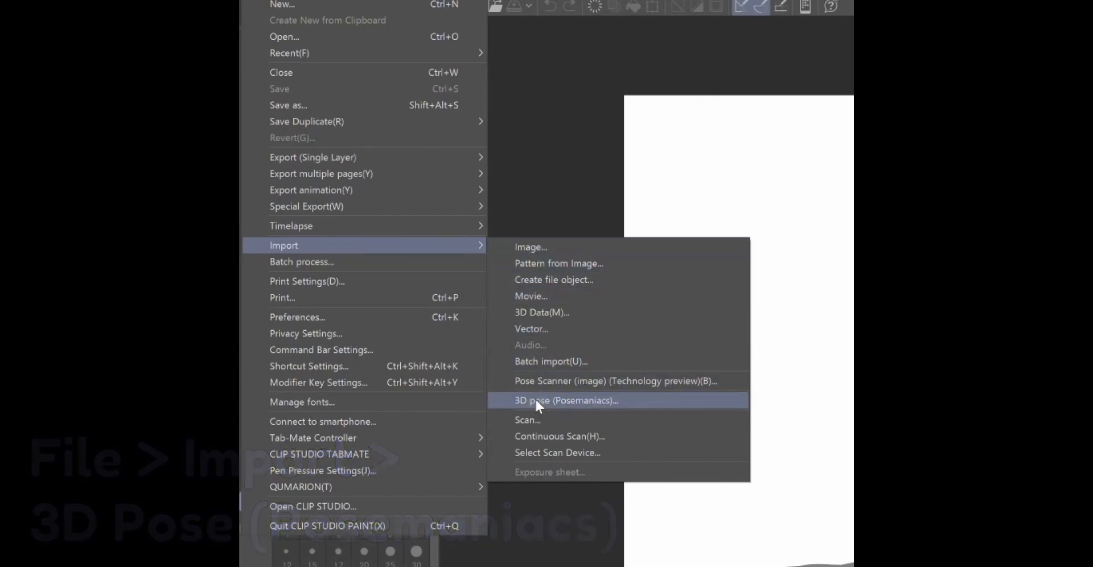
Start the 3D pose (Posemaniacs) import from the File menu
click(558, 401)
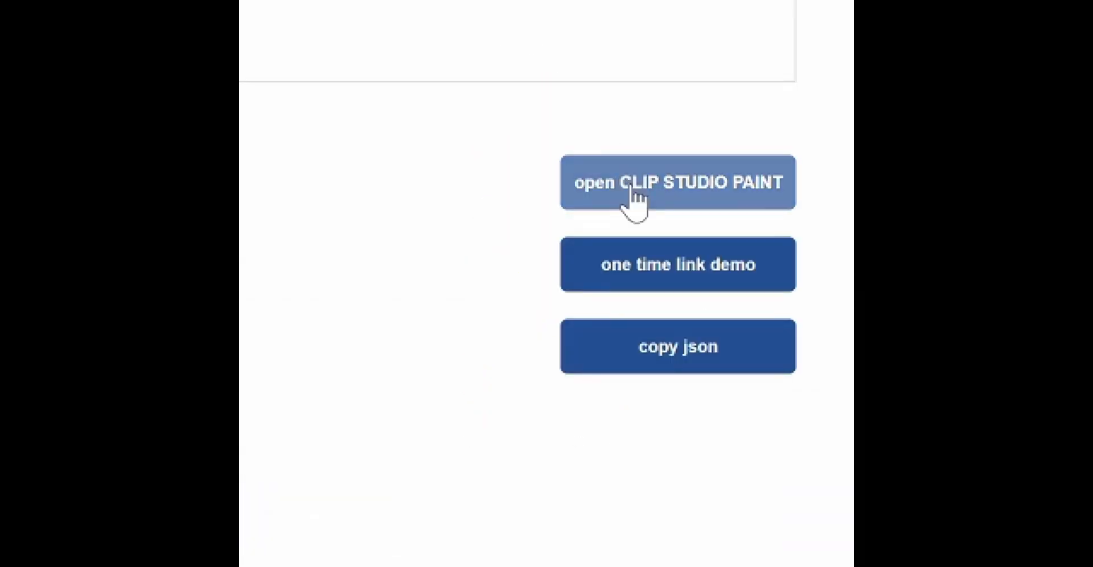
Send the chosen Posemaniacs pose to Clip Studio Paint
click(679, 182)
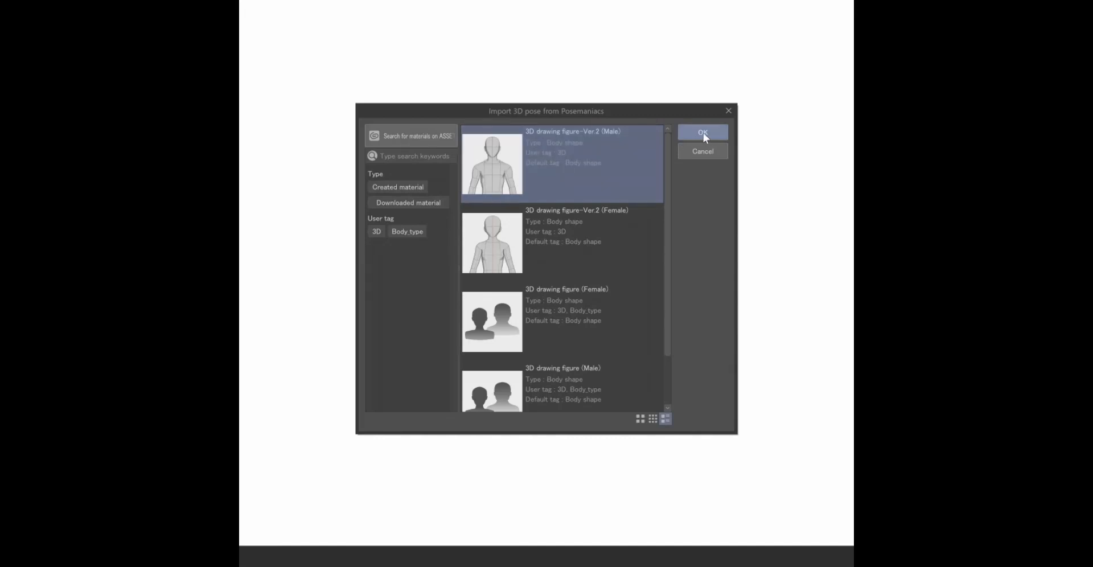
Confirm importing the pose onto the 3D drawing figure-Ver.2 (Male)
click(702, 132)
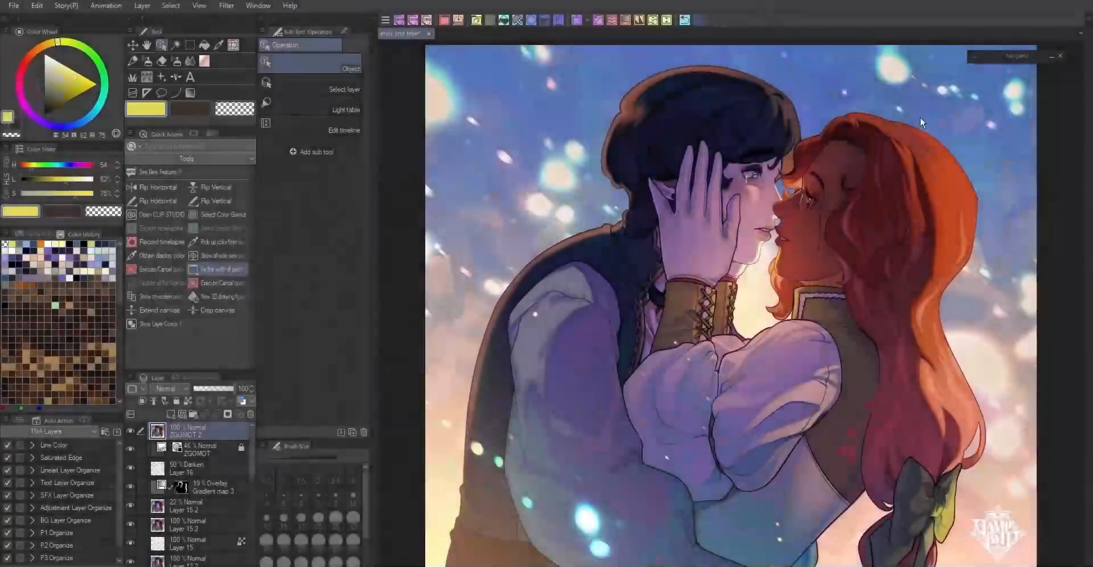
Show the Filter menu's Effect submenu listing chromatic aberration, noise and normal map
click(225, 5)
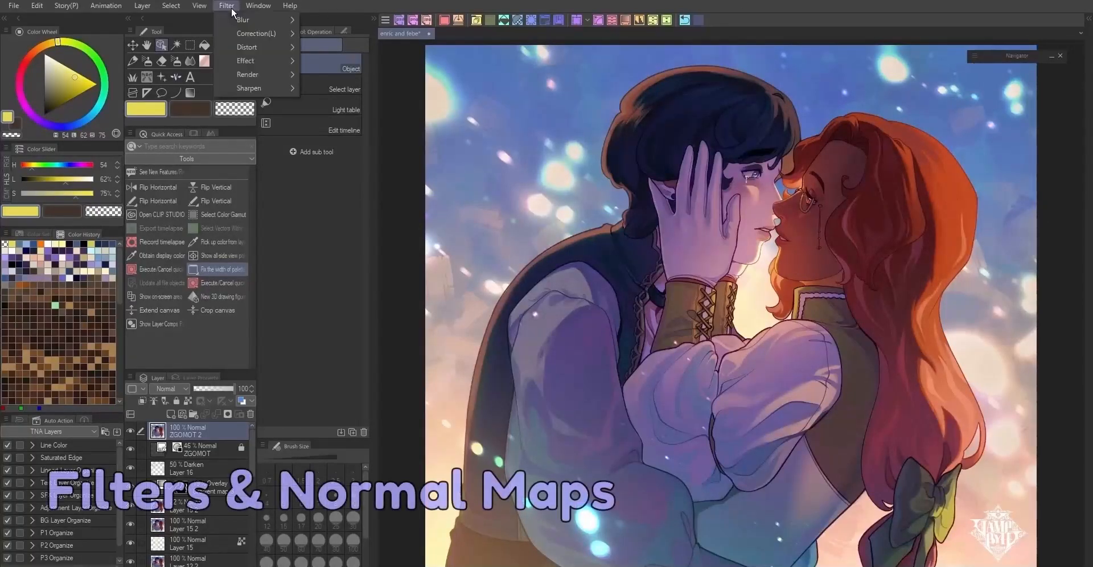
mouse_move(246, 60)
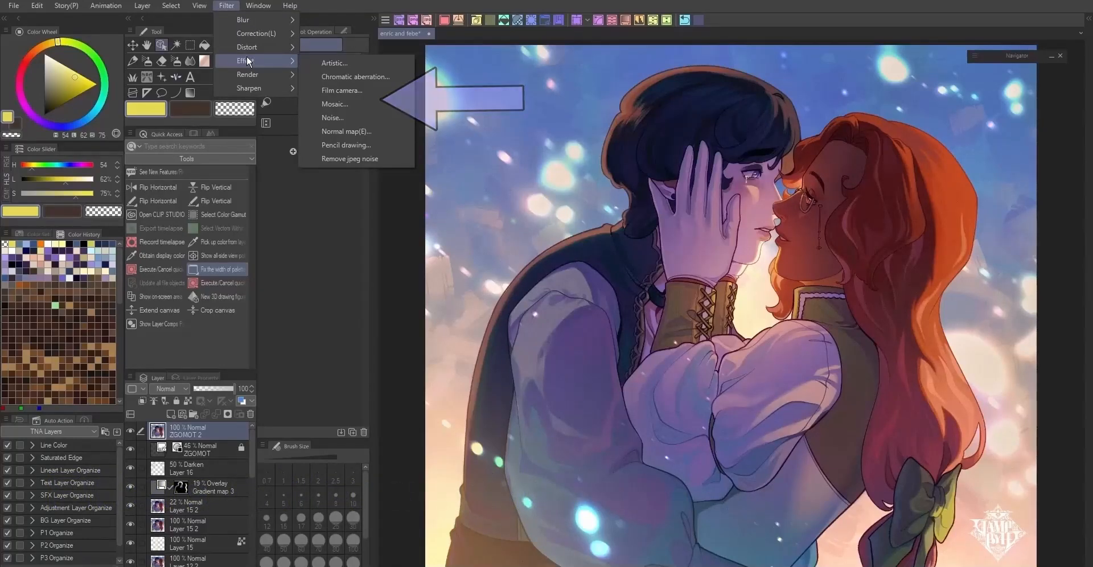
click(356, 76)
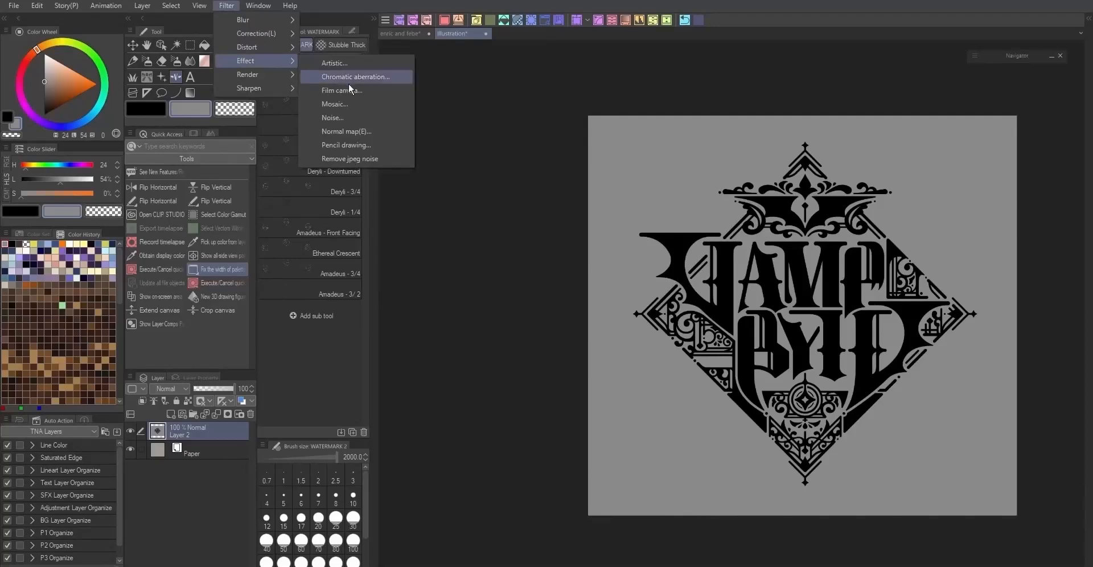
Apply the Normal map effect to the logo and adjust its Level Correction input sliders
click(346, 131)
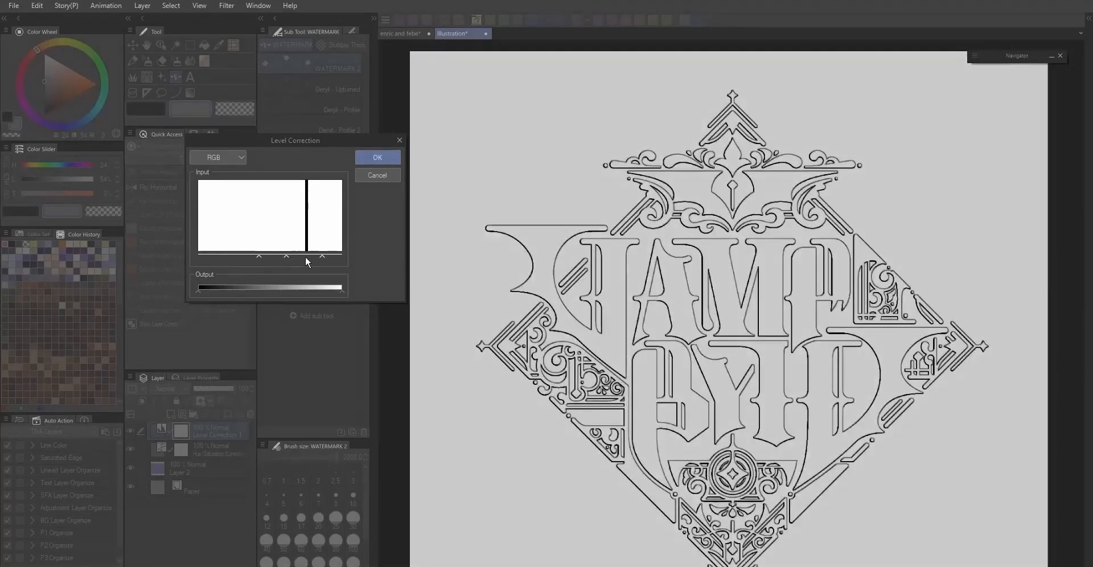
drag(305, 256, 265, 256)
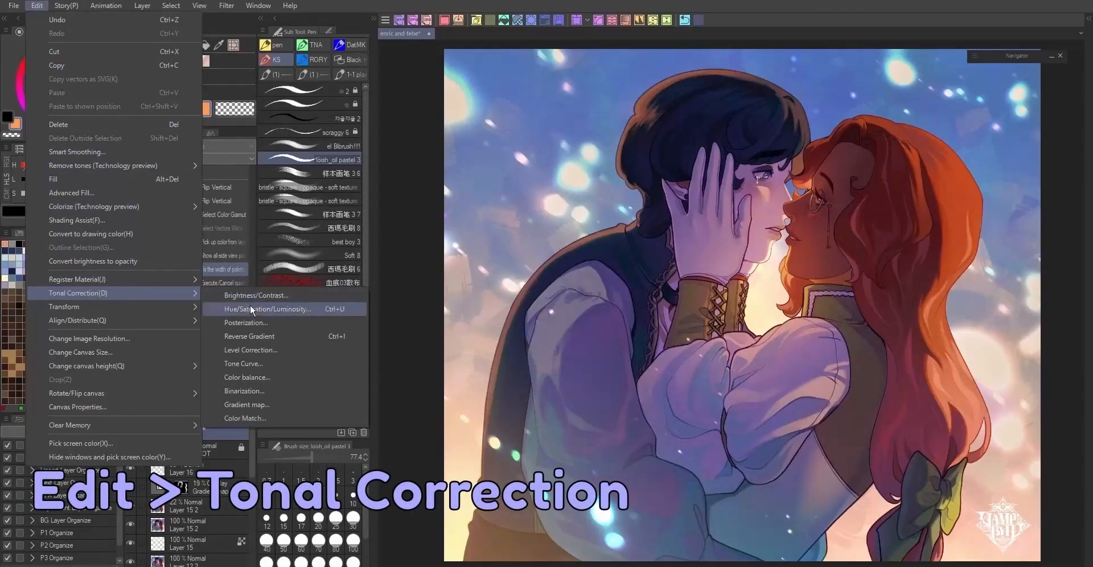
mouse_move(272, 418)
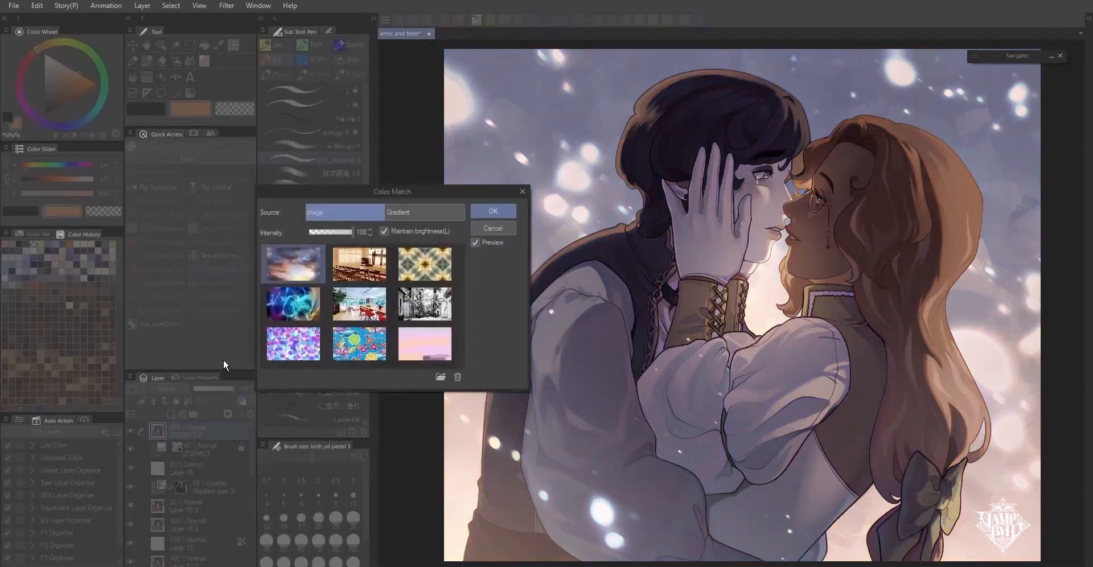
Preview Color Match against the sunset sky, the black-and-white street photo and other reference images
click(425, 264)
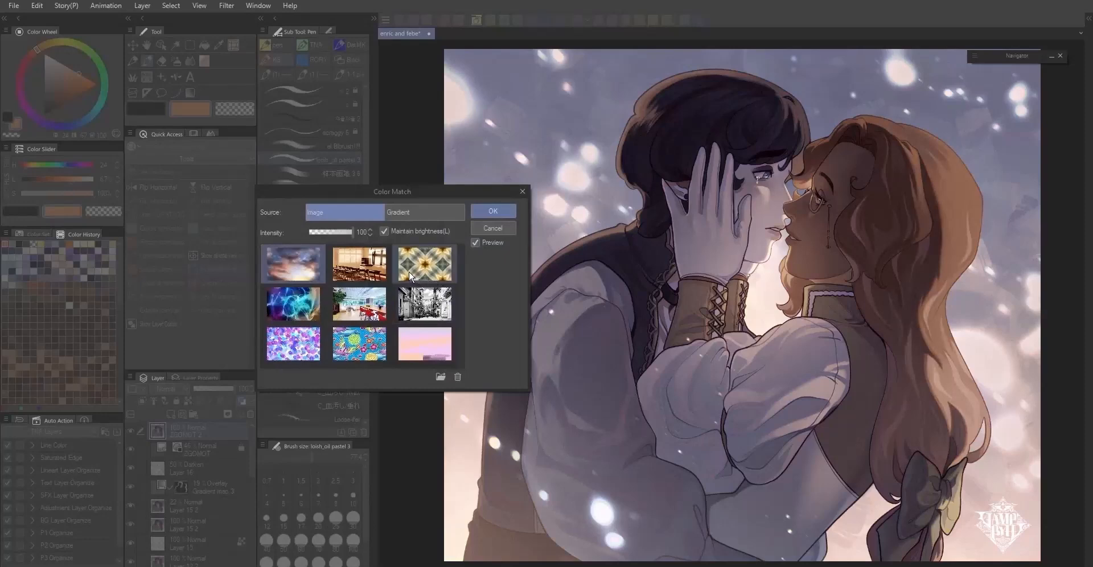
click(424, 344)
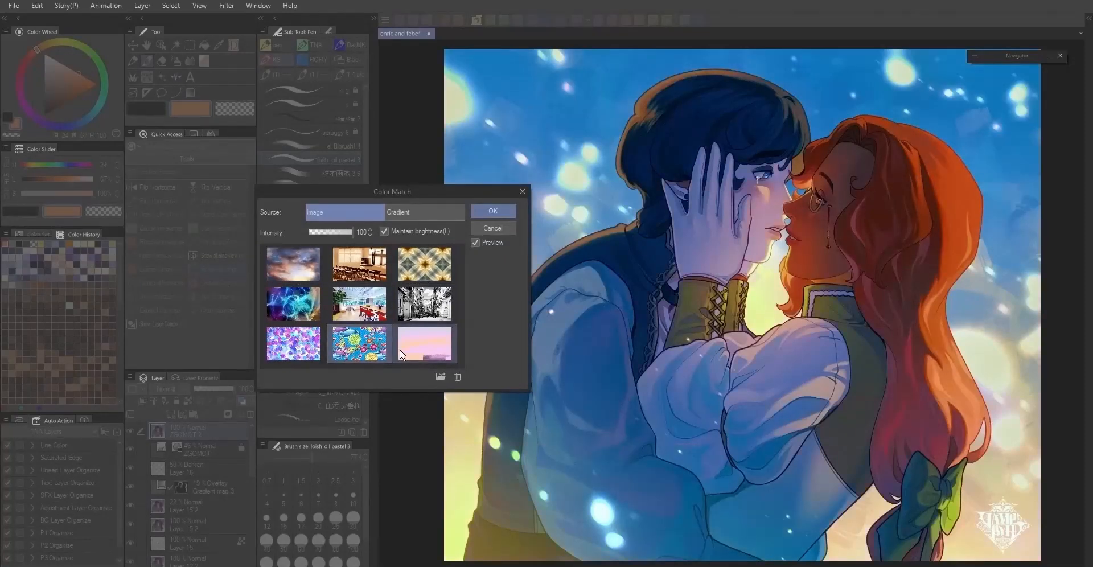
click(424, 304)
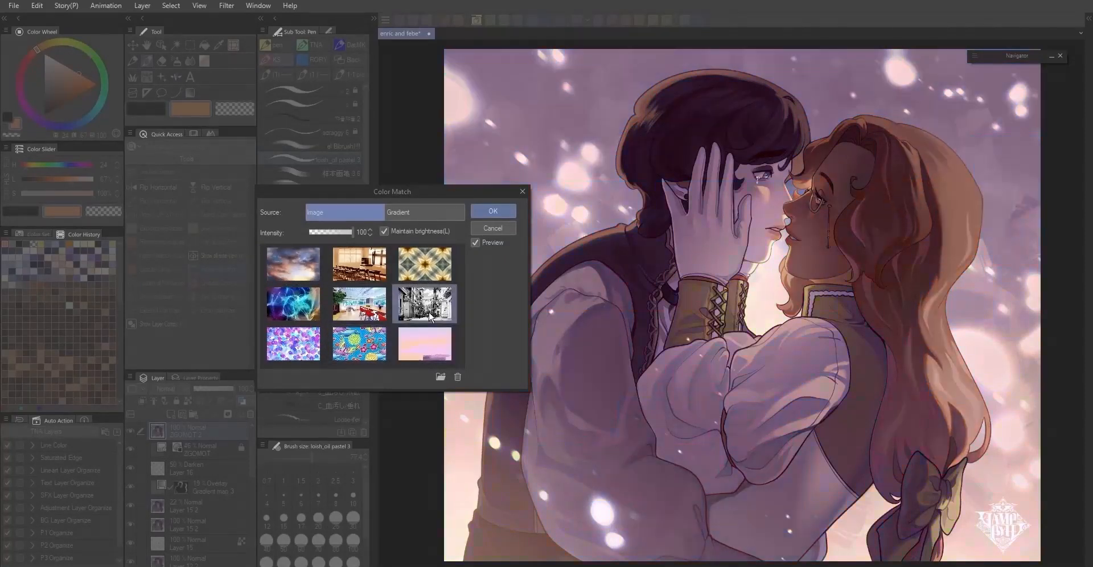
click(292, 304)
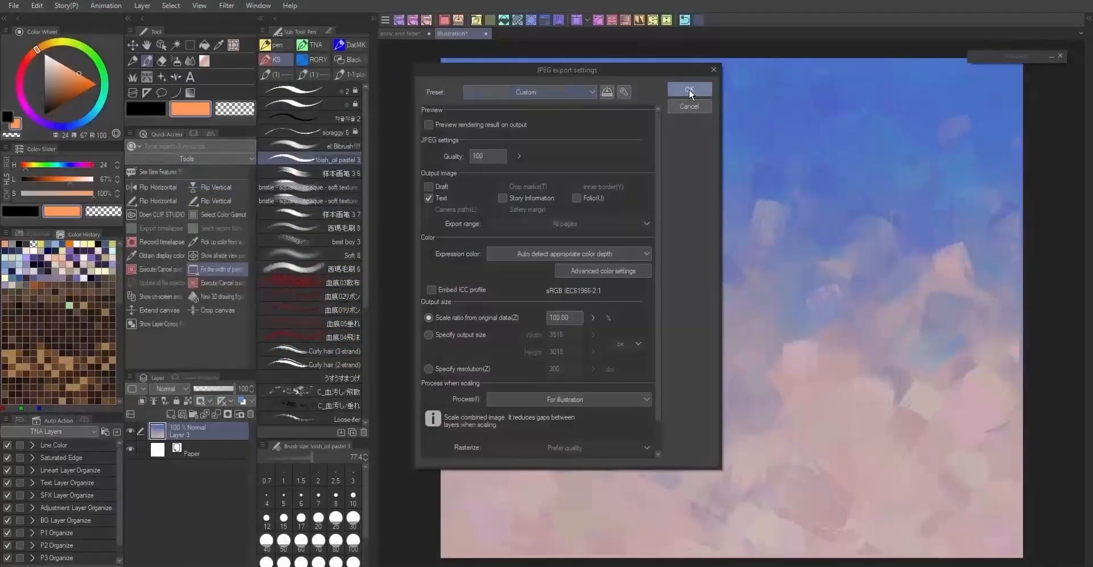
Export the sky painting as JPEG, then colour-match the illustration to it at Intensity 62
click(690, 89)
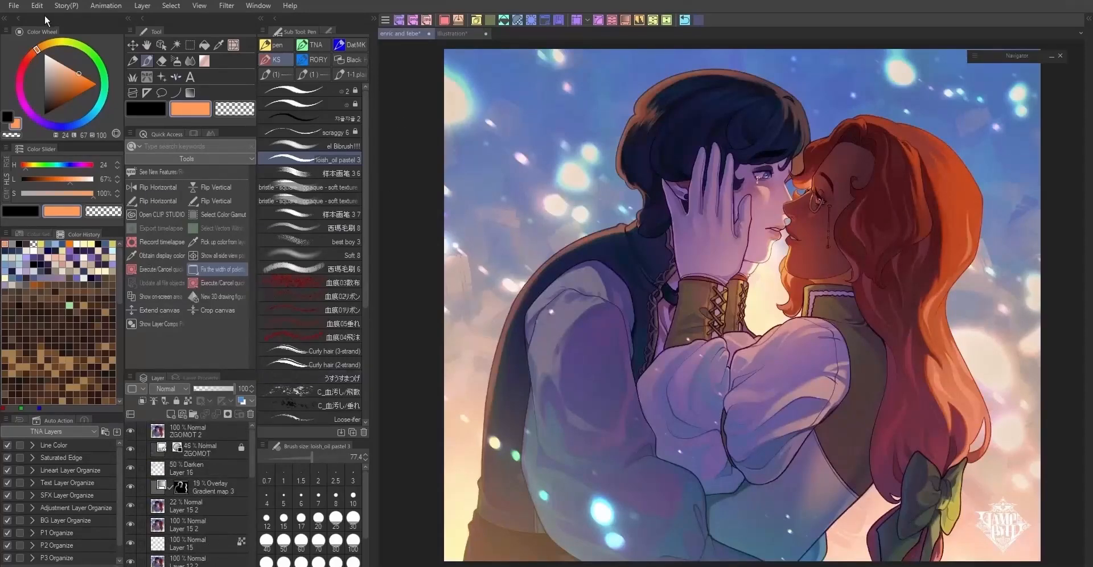
click(194, 431)
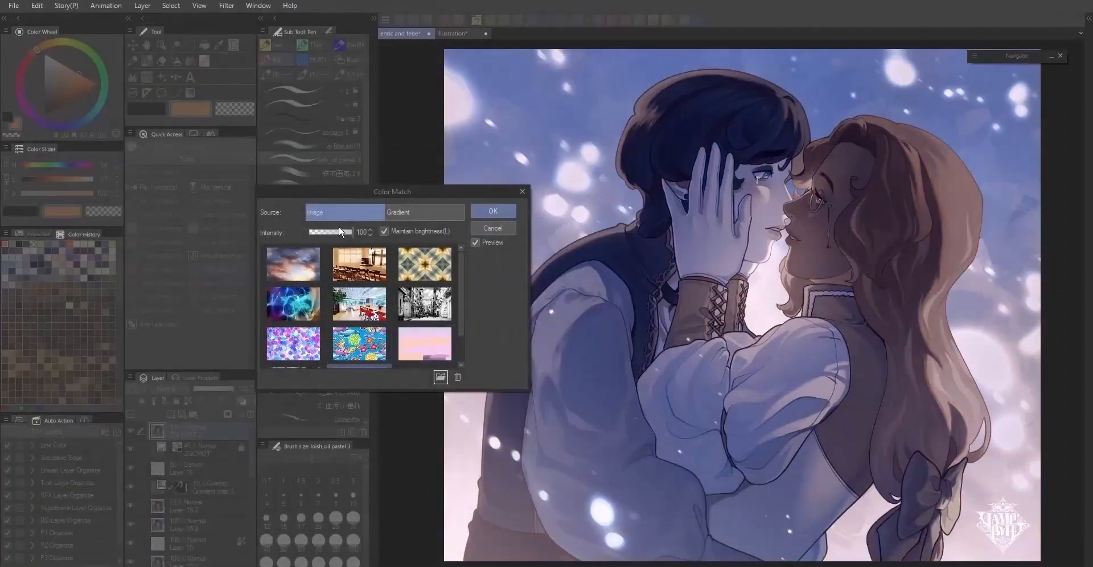
drag(352, 232, 338, 231)
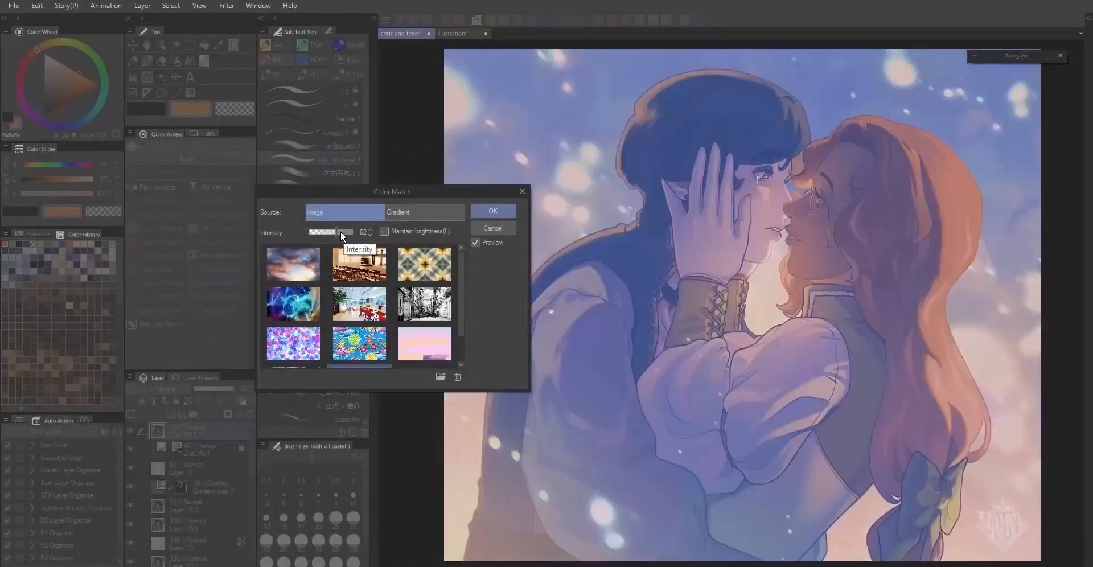
drag(341, 231, 328, 231)
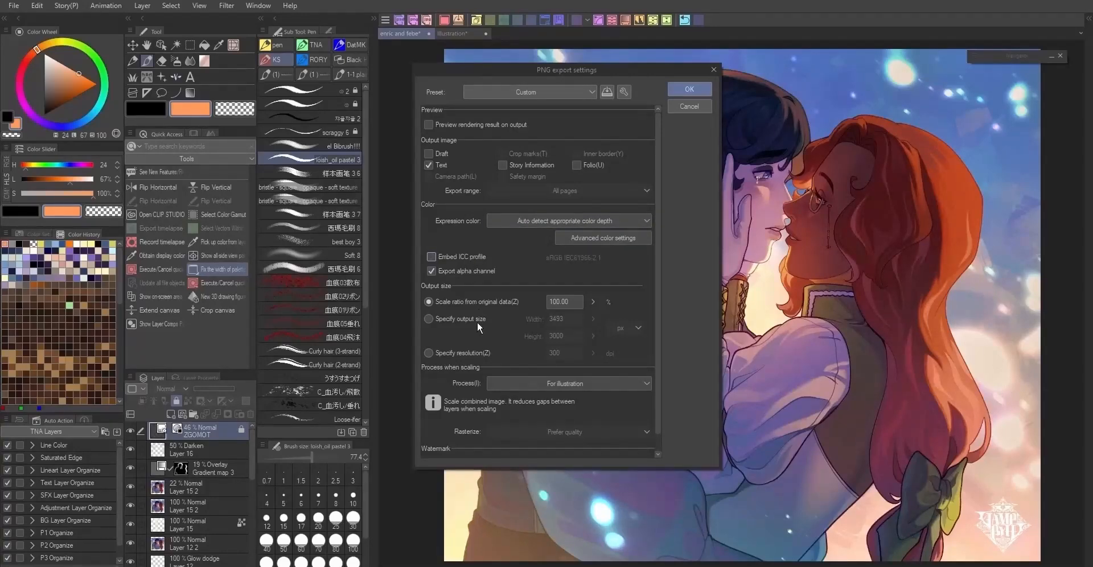
Review PNG watermark settings, then colour-match the illustration to the VAMPBYTE Gradients set
click(565, 301)
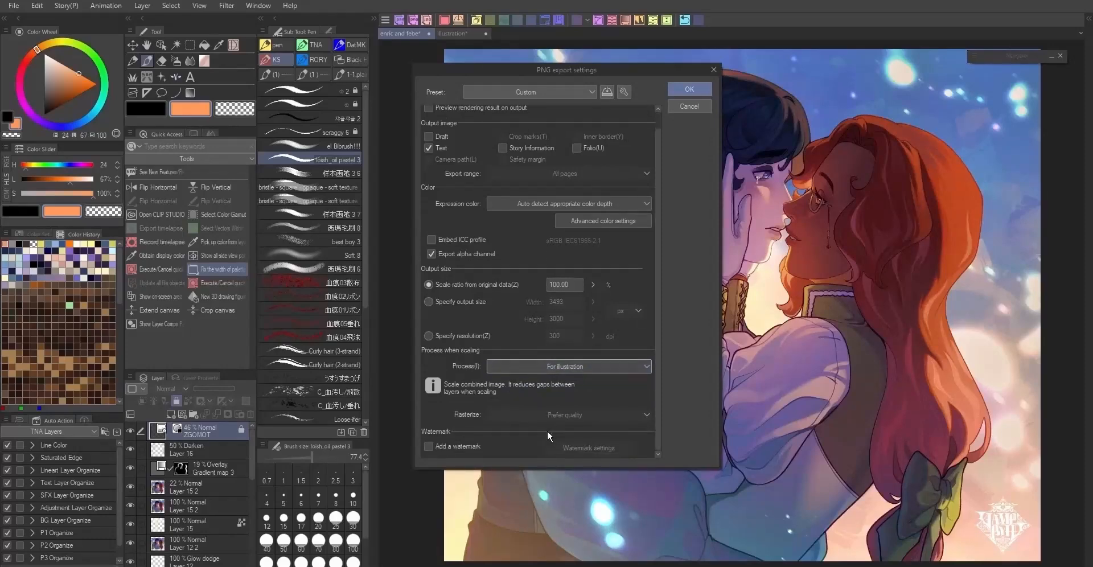
click(428, 447)
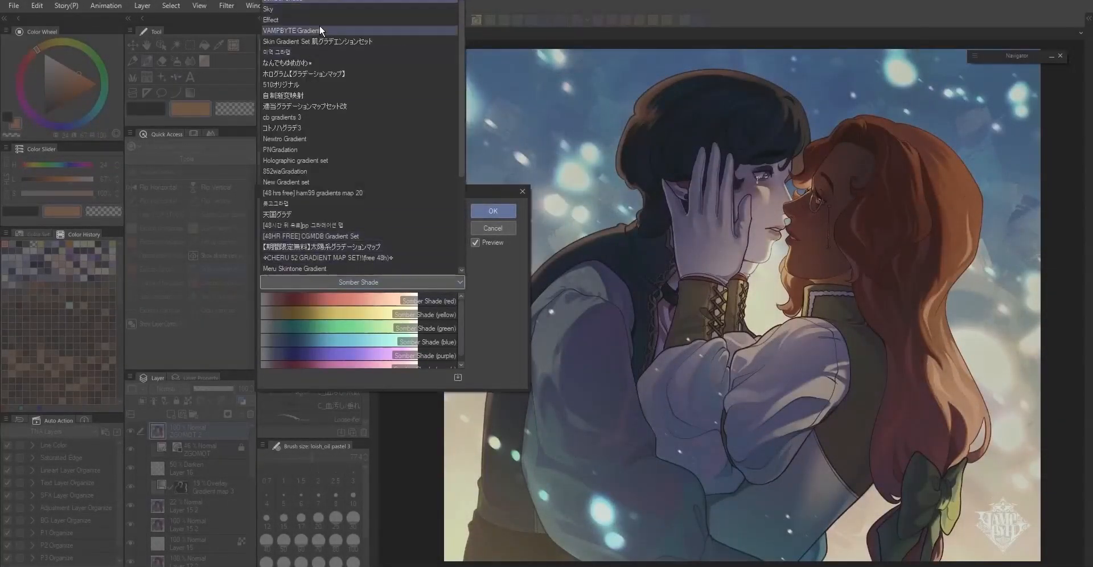
click(295, 31)
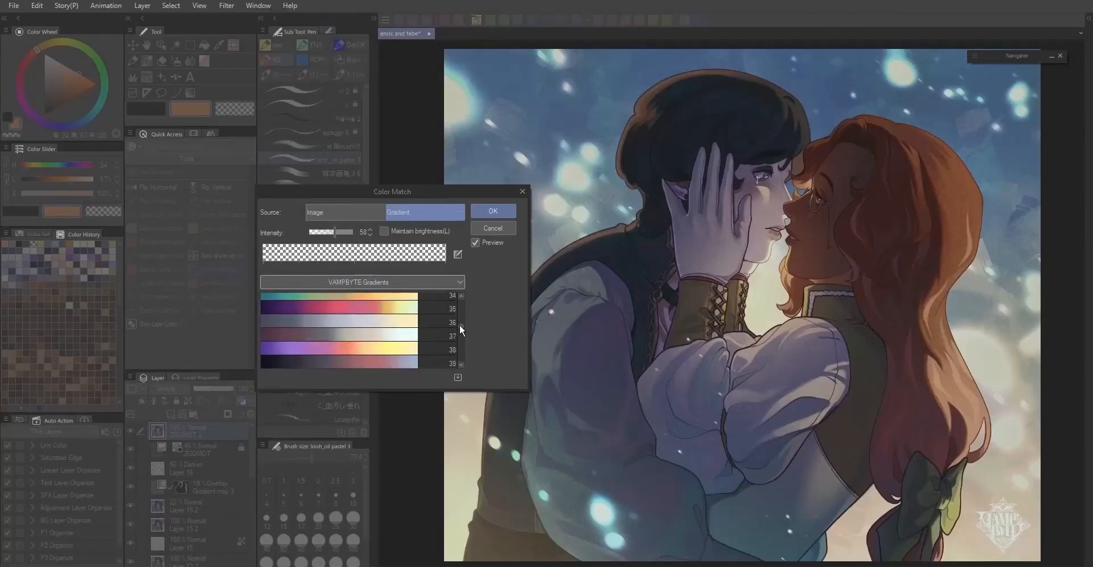